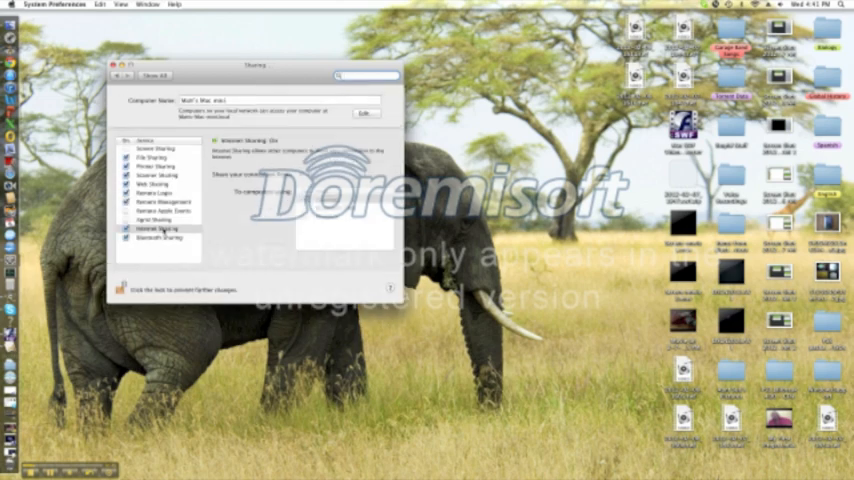
Turn on Internet Sharing and accept the Start confirmation prompt
click(158, 228)
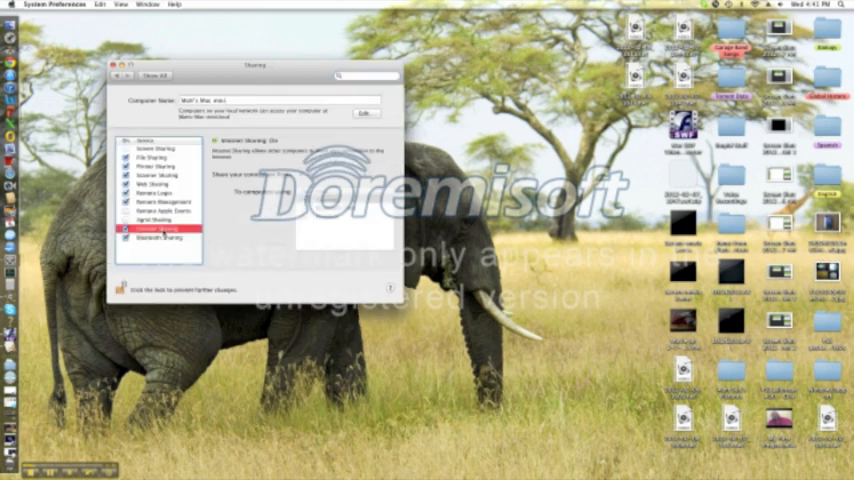
click(150, 228)
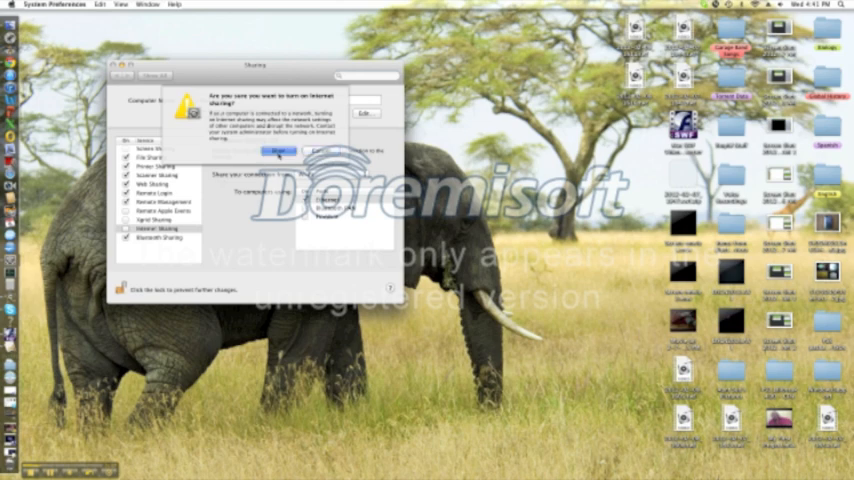
click(276, 152)
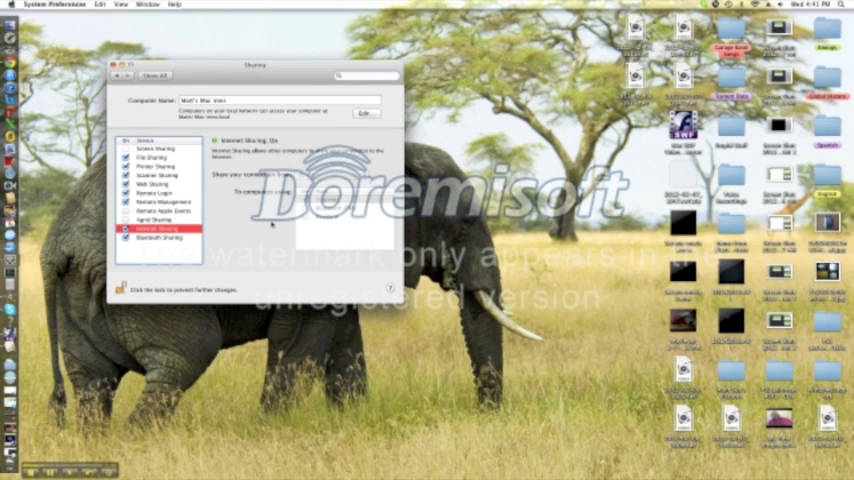
click(152, 76)
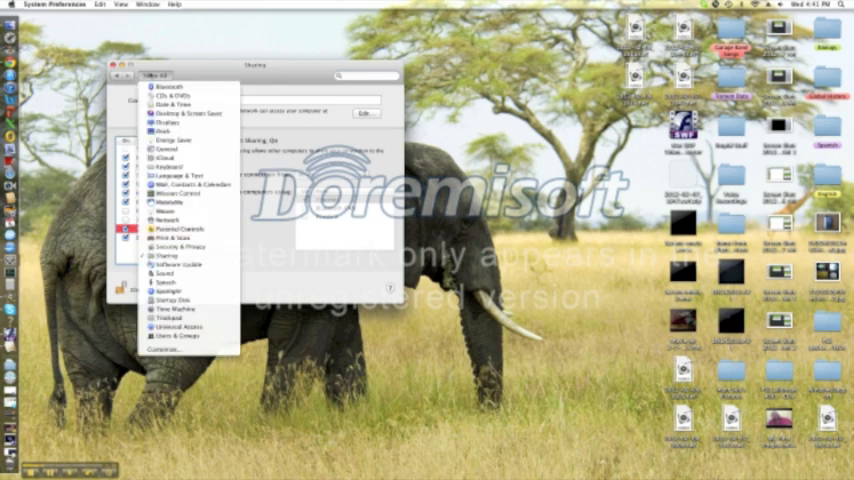
Show the Network pane's Wi-Fi connection with its Advanced settings
click(128, 76)
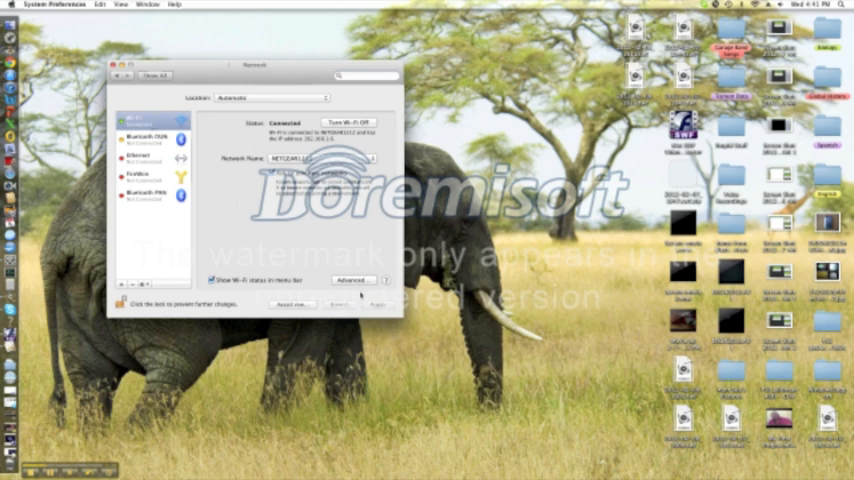
click(352, 280)
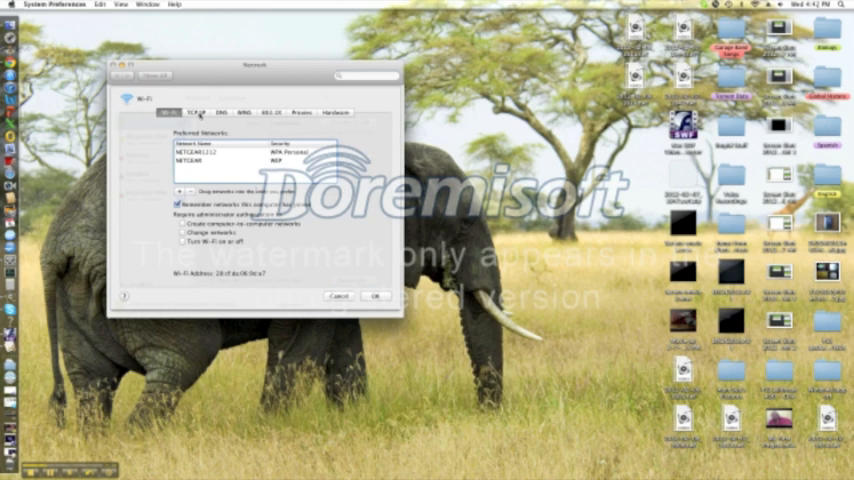
click(198, 112)
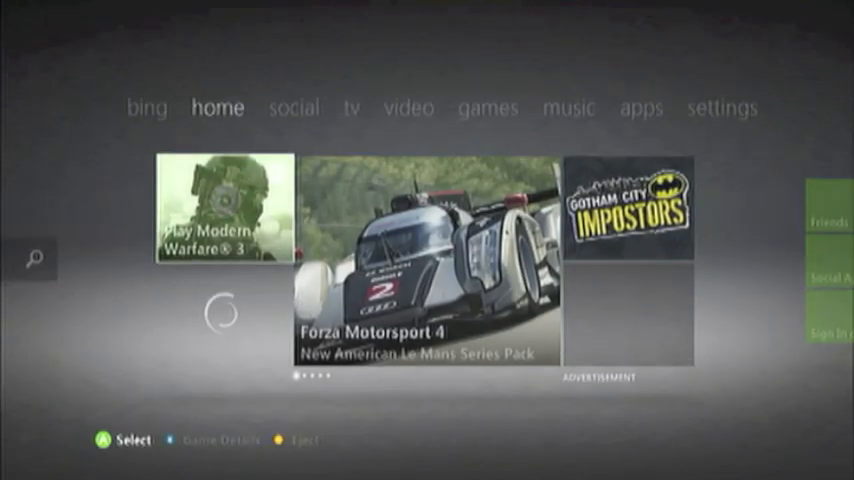
Reach the Wired Network settings via System > Network Settings and begin configuring it
click(408, 90)
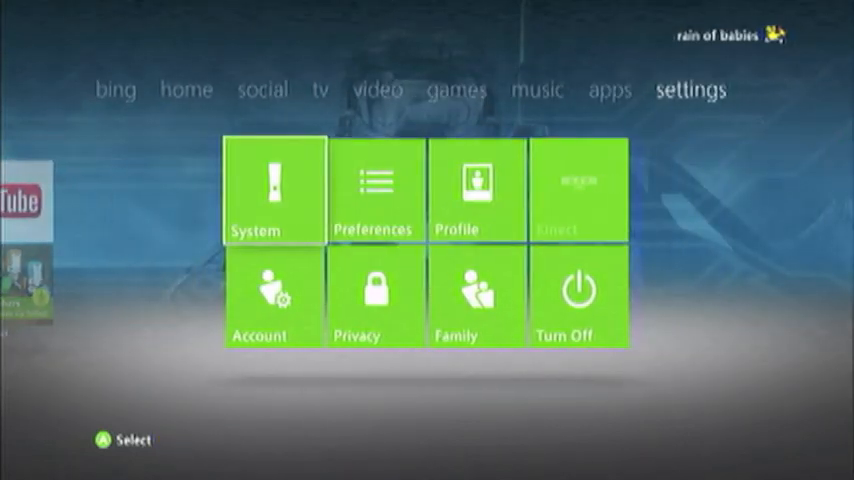
click(276, 190)
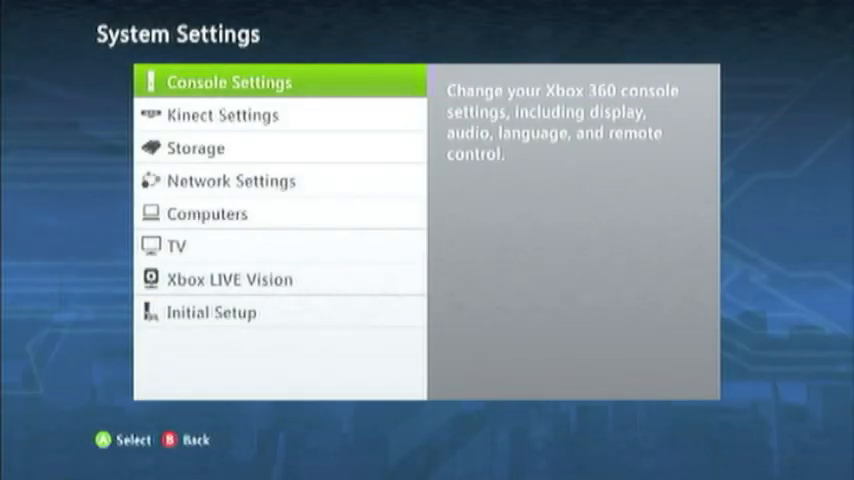
click(232, 180)
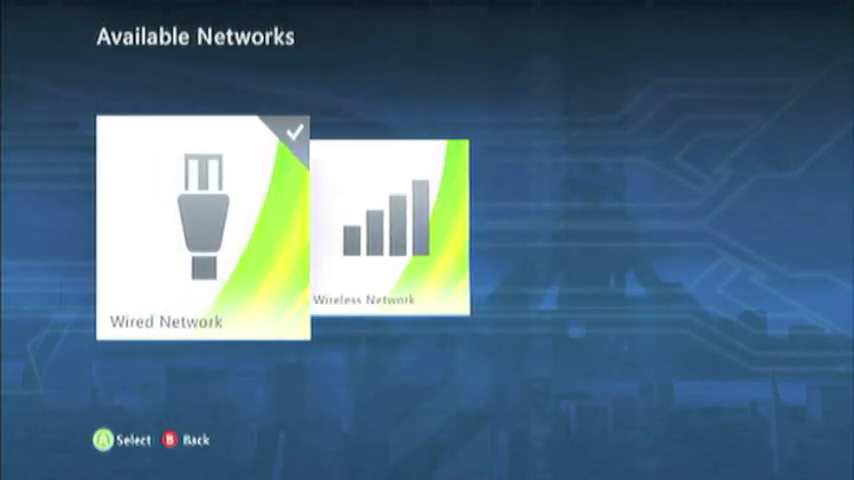
click(202, 220)
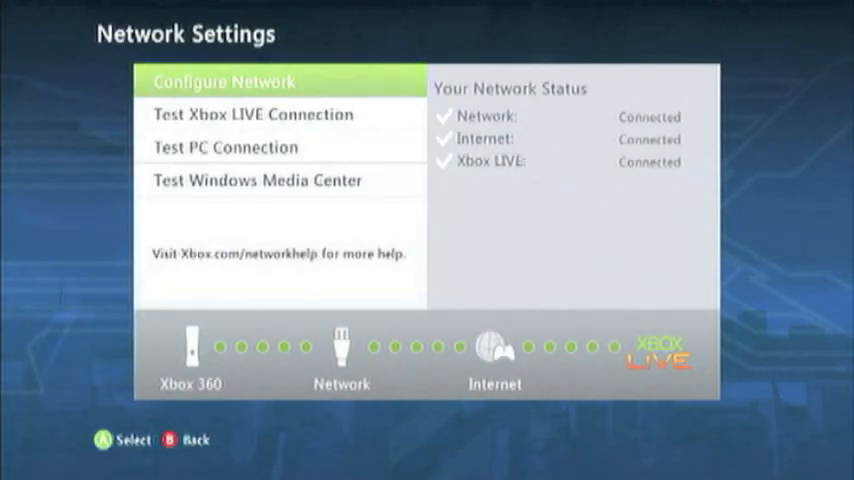
click(224, 80)
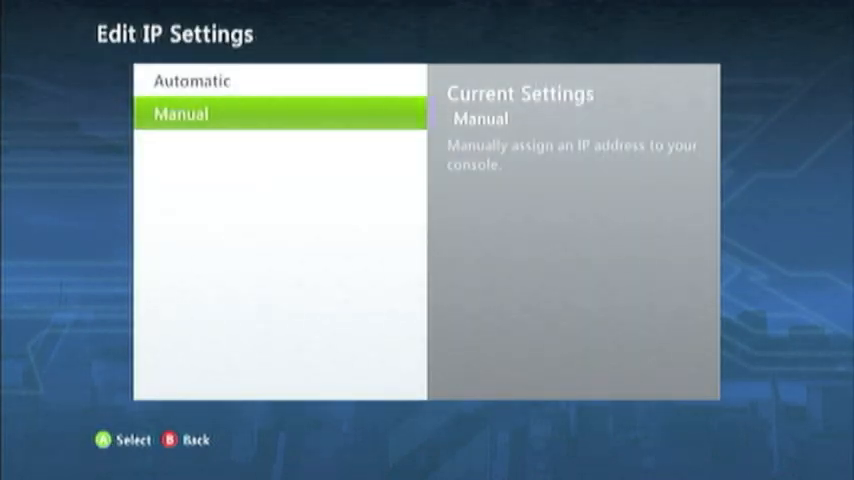
Use manual IP with subnet mask 255.255.255.0 and manual DNS servers
click(180, 112)
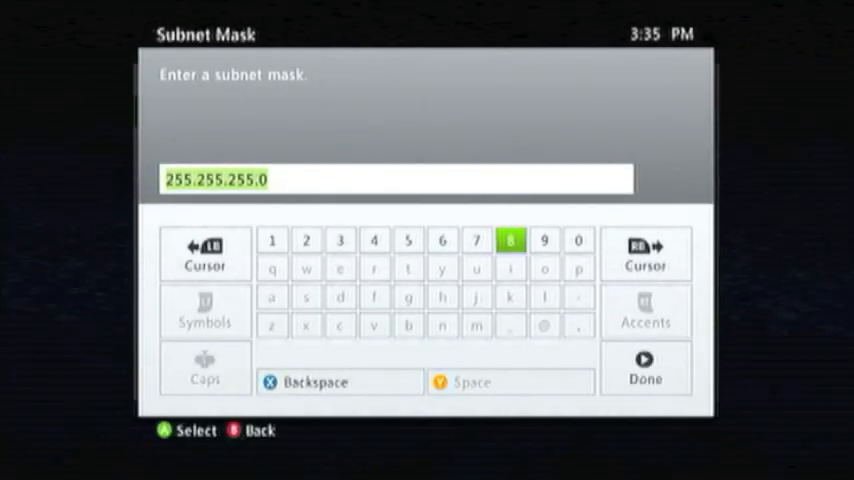
click(644, 368)
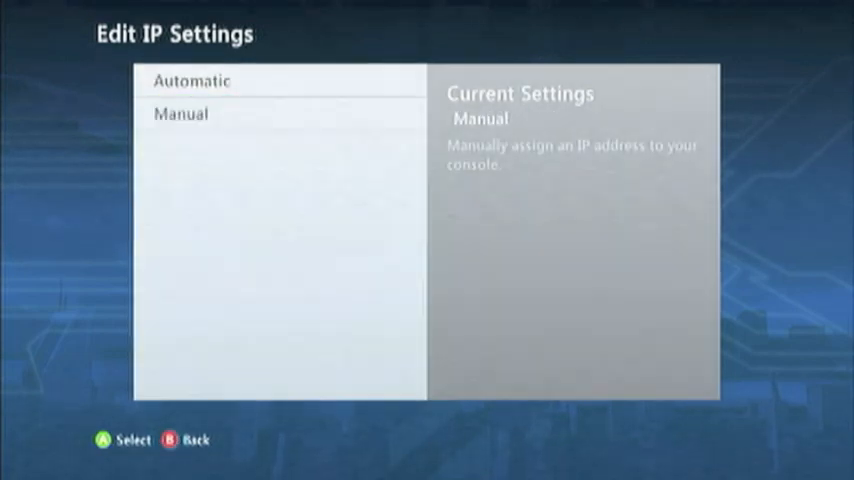
click(180, 112)
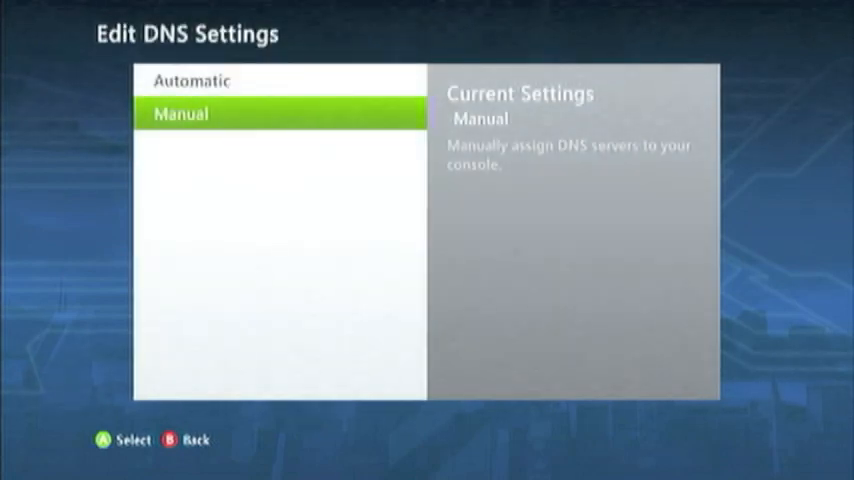
click(180, 112)
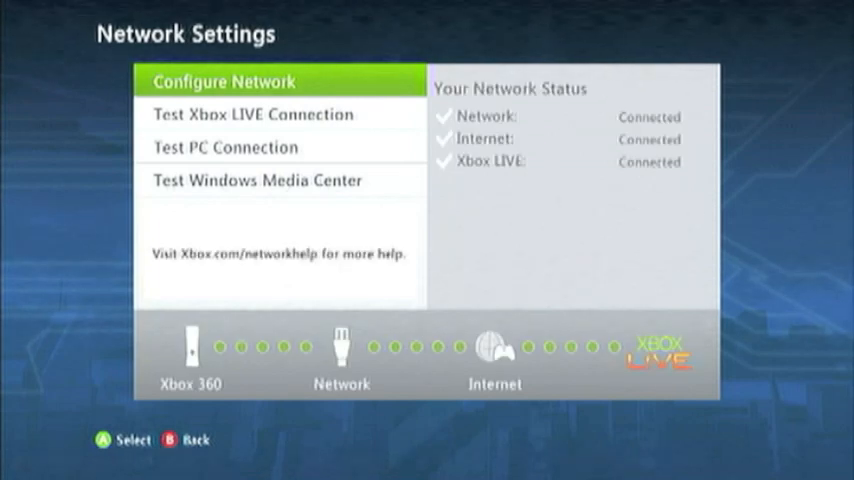
Run Test Xbox LIVE Connection, agreeing to sign everyone out
click(224, 80)
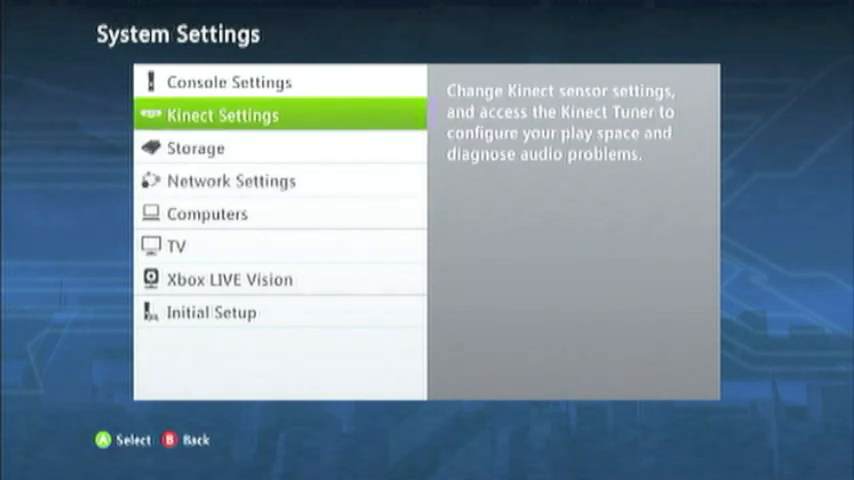
click(232, 180)
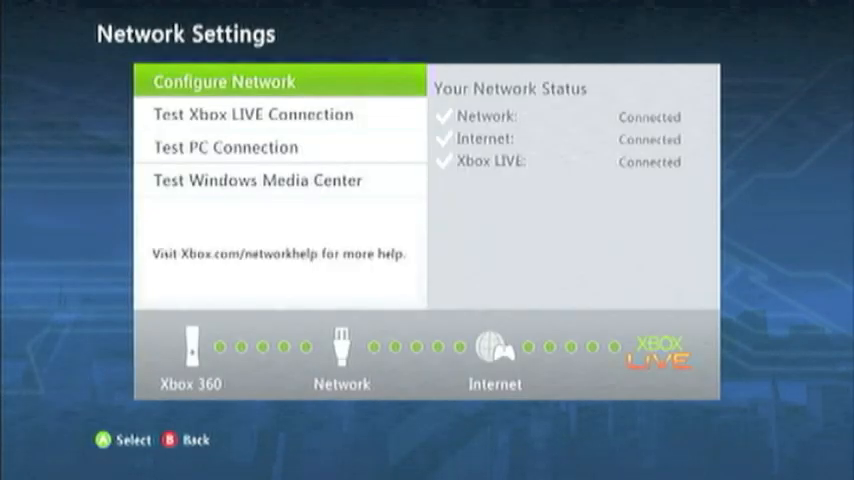
click(252, 114)
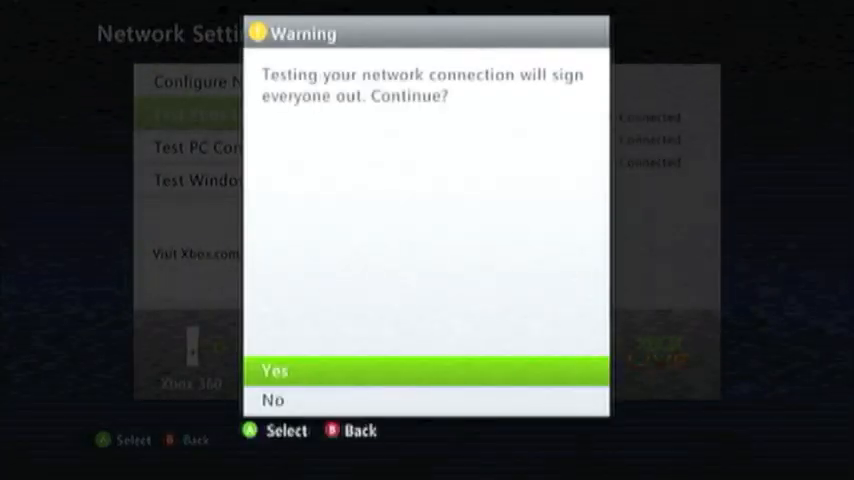
click(276, 370)
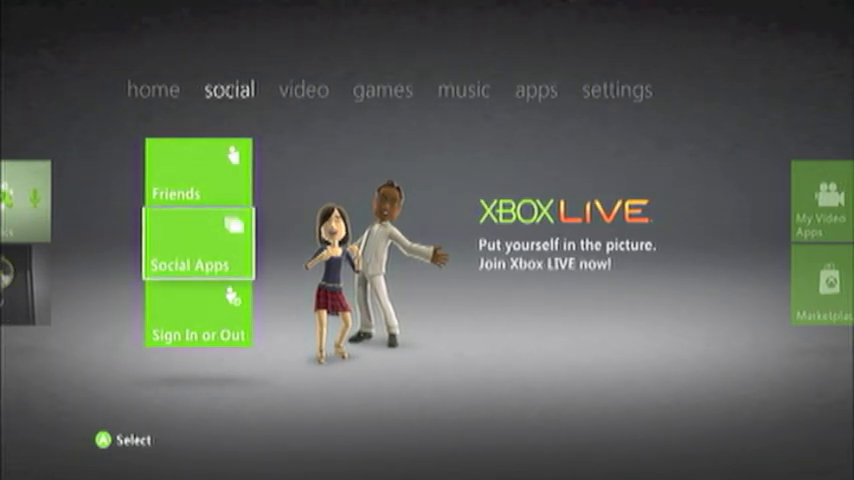
Sign the profile in and choose Cloud Saved Games for Modern Warfare 3
click(200, 246)
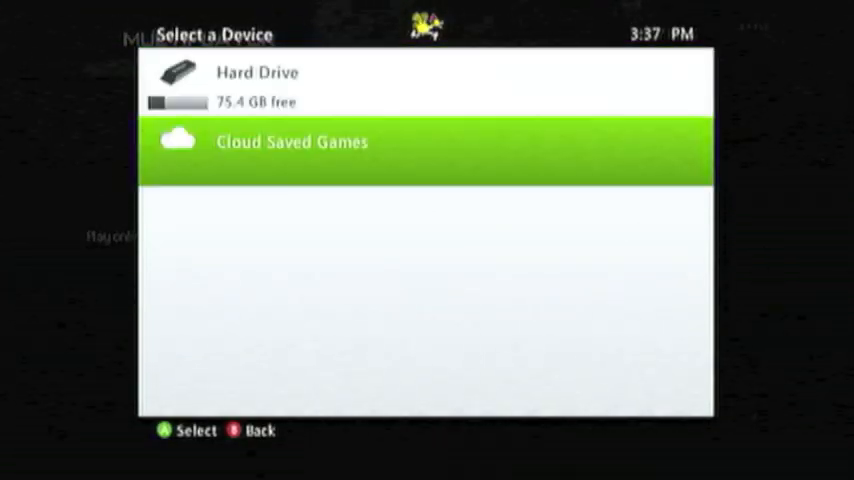
click(292, 140)
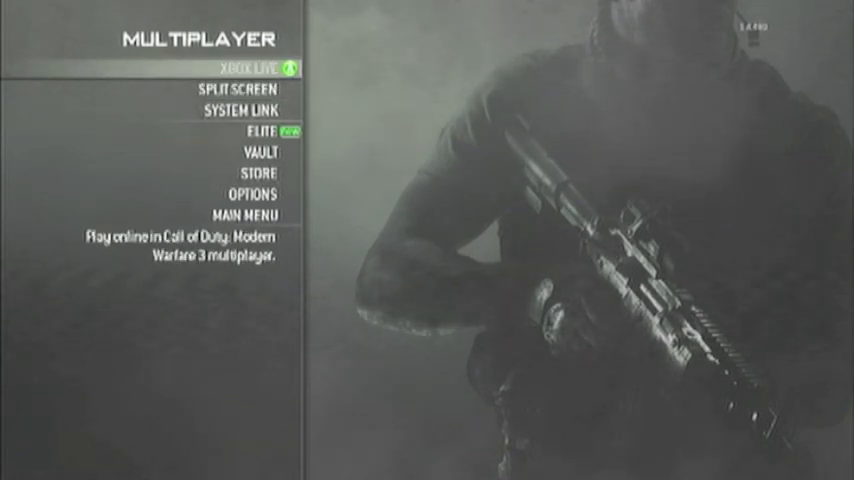
Join an Xbox LIVE multiplayer match in Modern Warfare 3
click(248, 68)
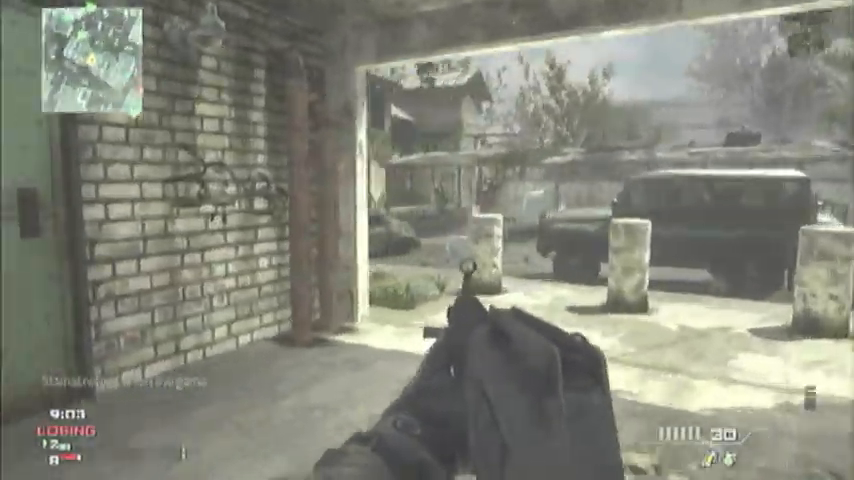
mouse_move(428, 240)
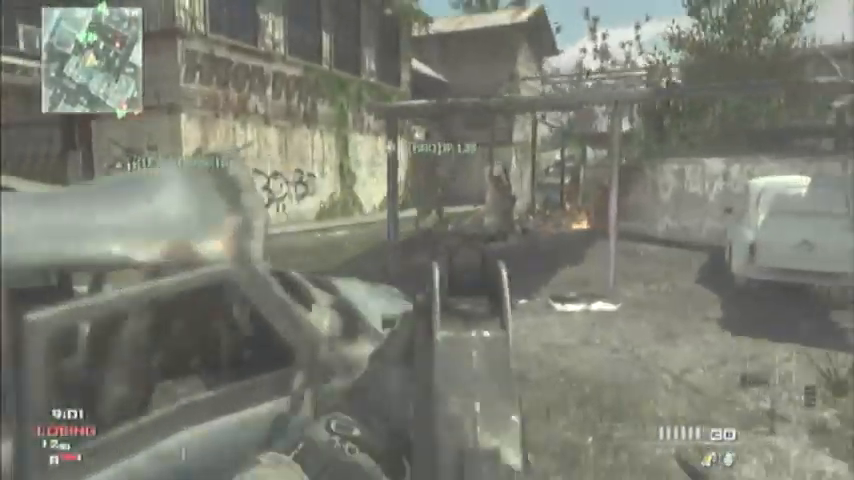